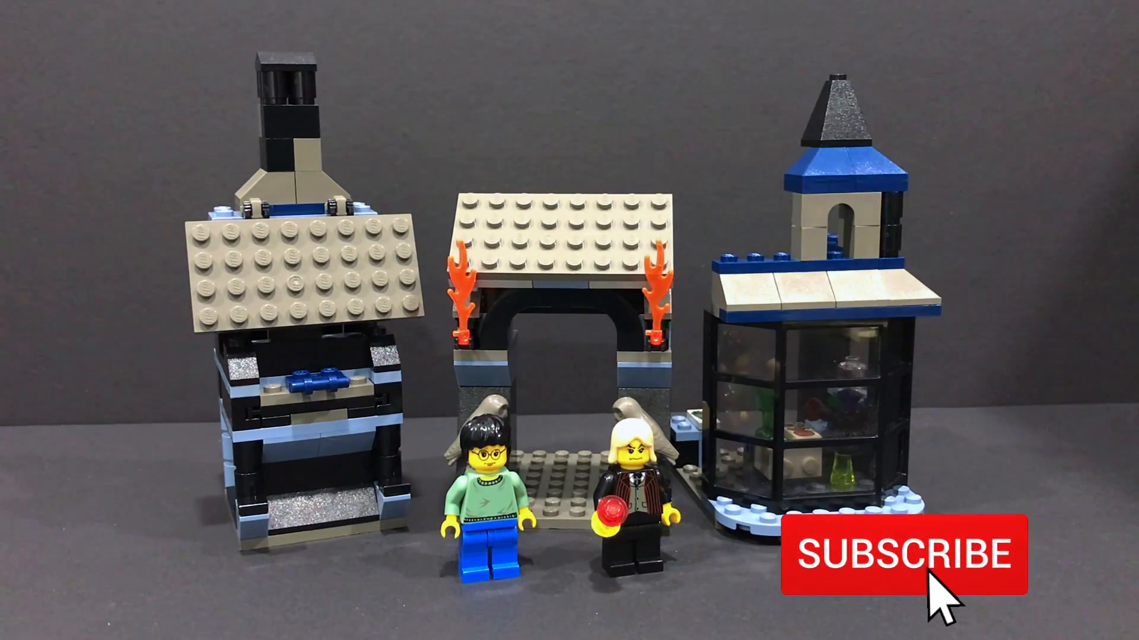
left_click(893, 551)
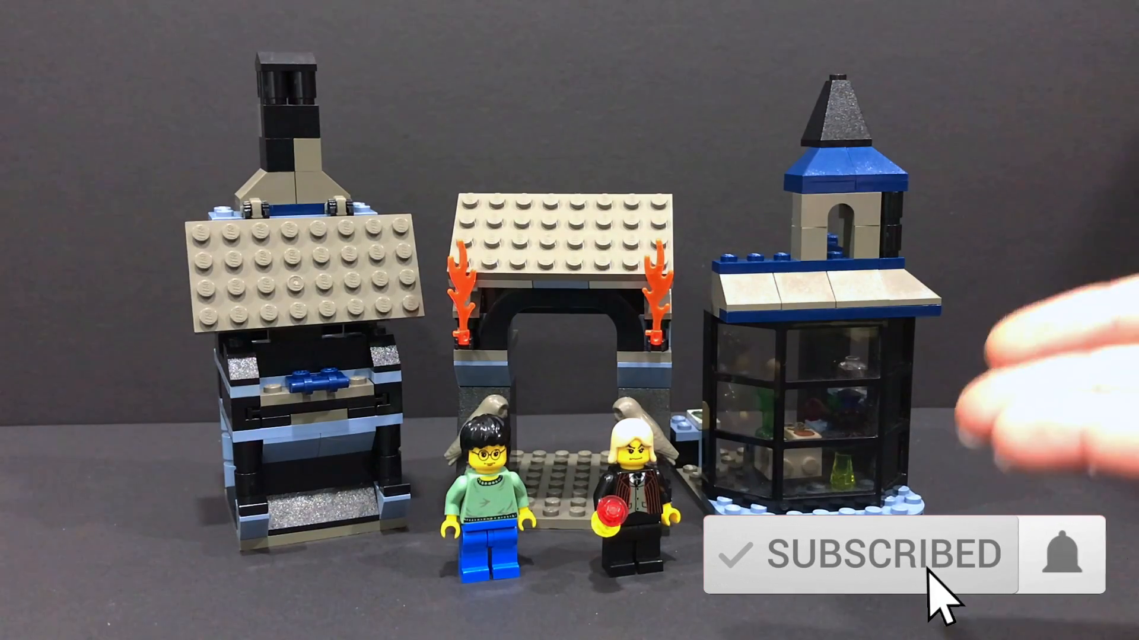